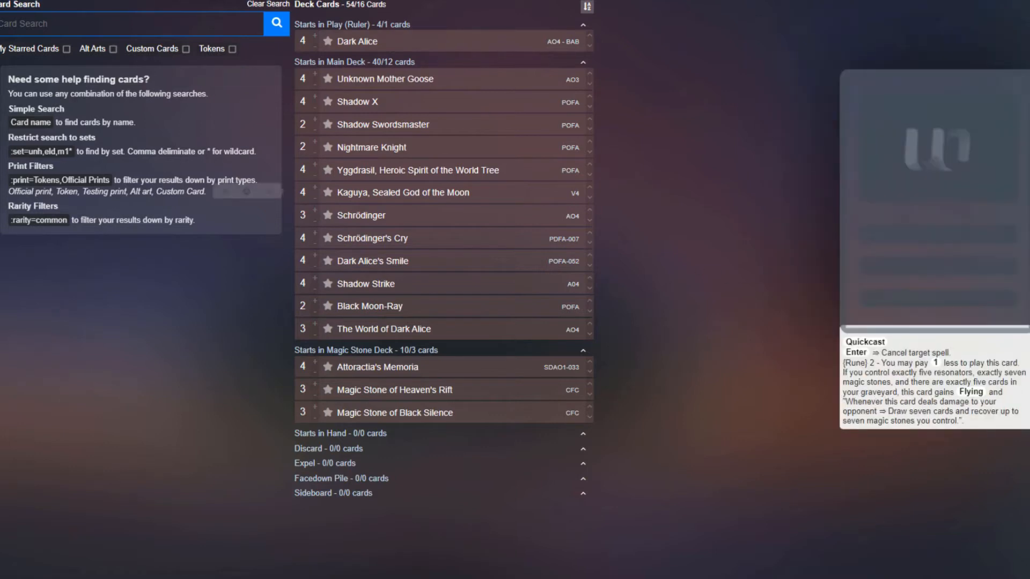
mouse_move(403, 192)
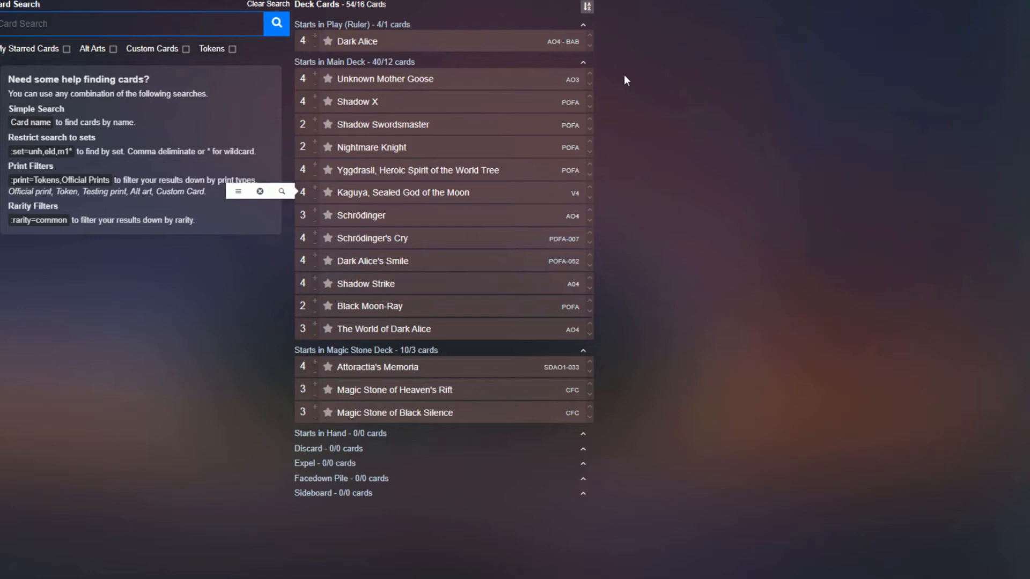
mouse_move(385, 78)
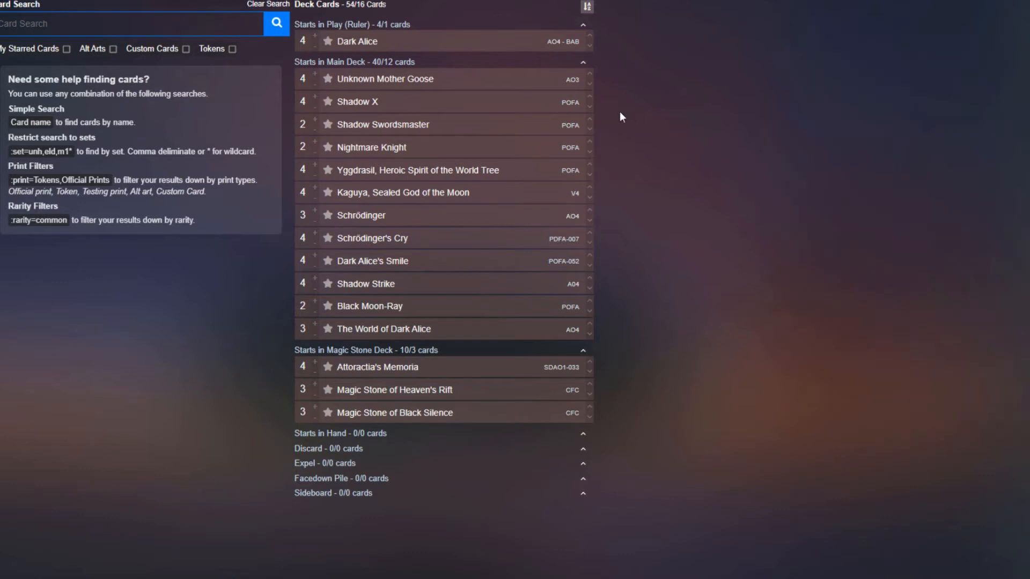
mouse_move(356, 102)
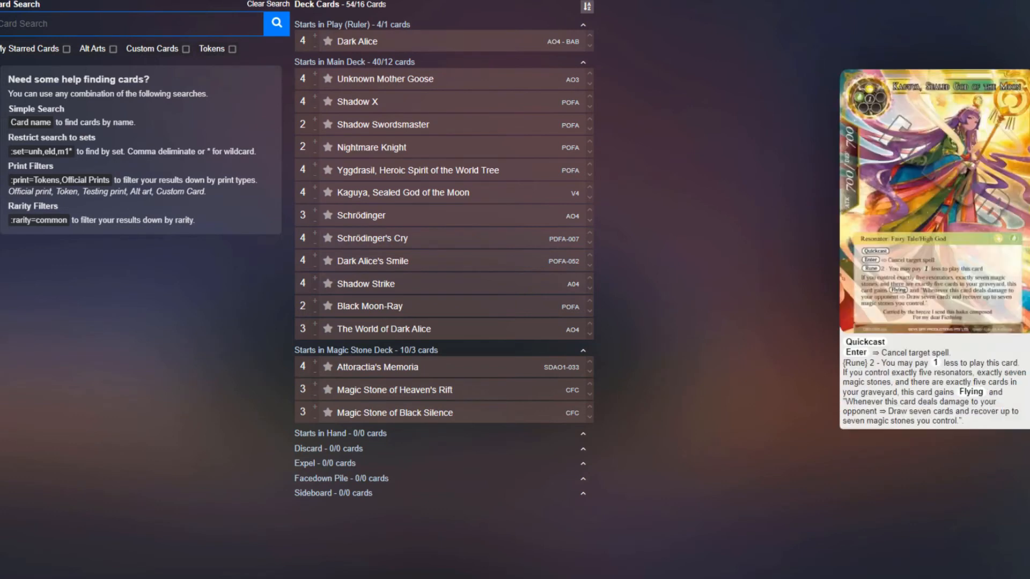
mouse_move(371, 261)
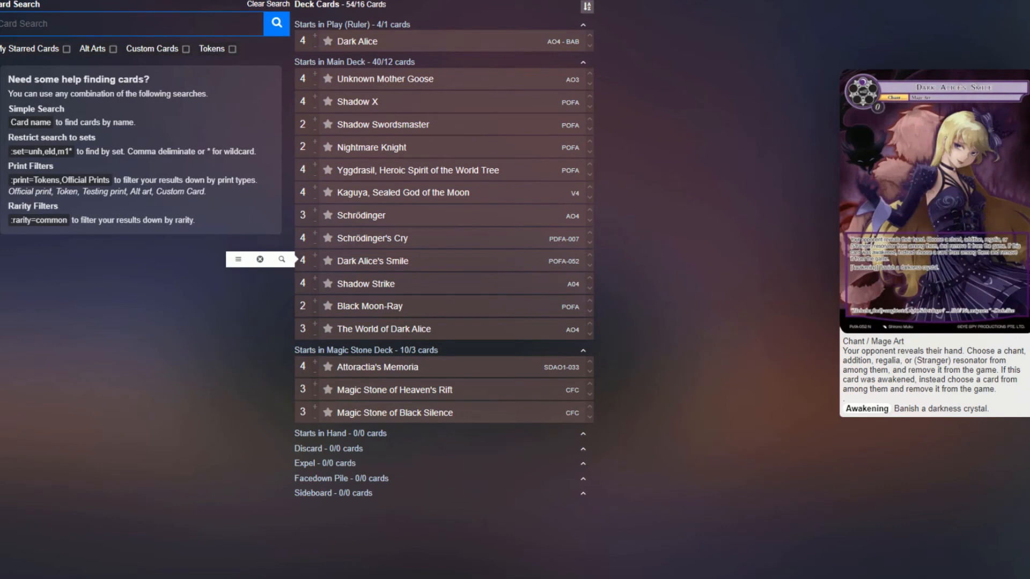